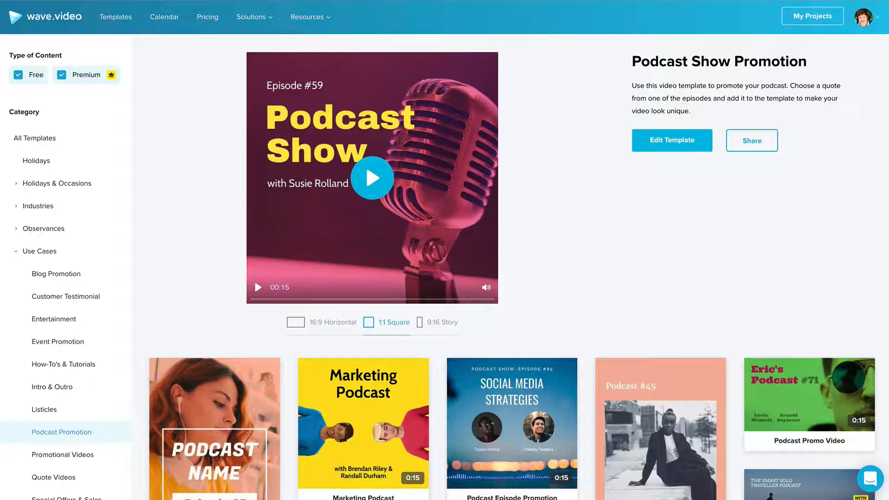
mouse_move(714, 278)
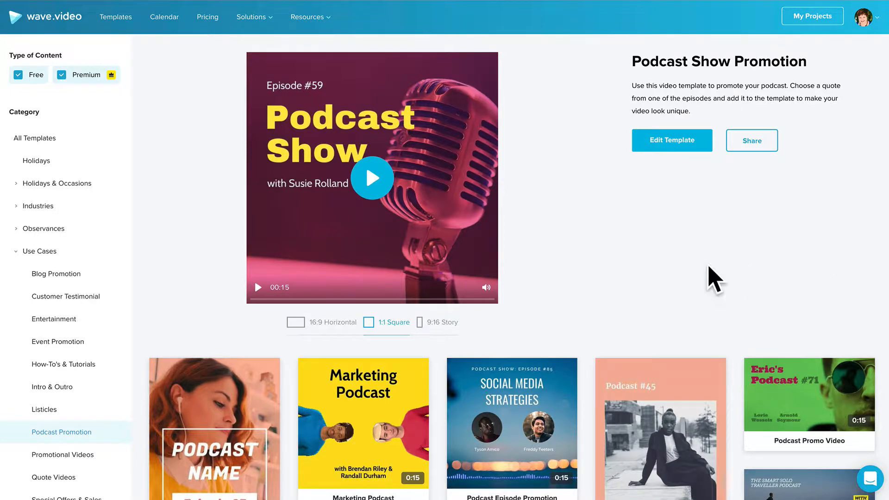
Start editing the Podcast Show Promotion template in the editor
click(671, 140)
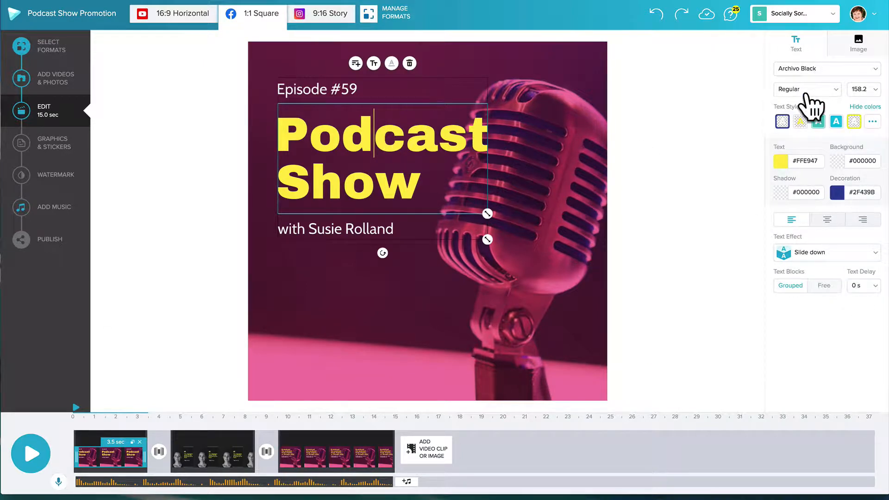
Try a dark blue colour filter on the podcast image clip, then return to the filter settings
click(465, 306)
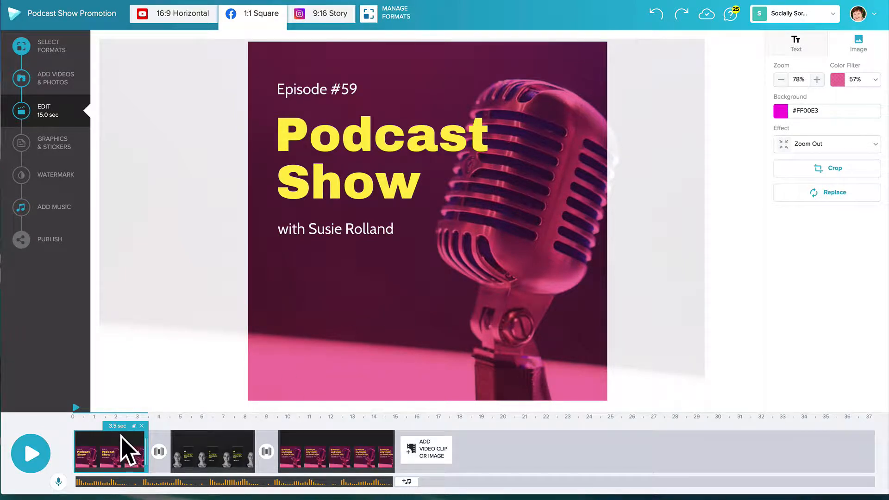
mouse_move(337, 449)
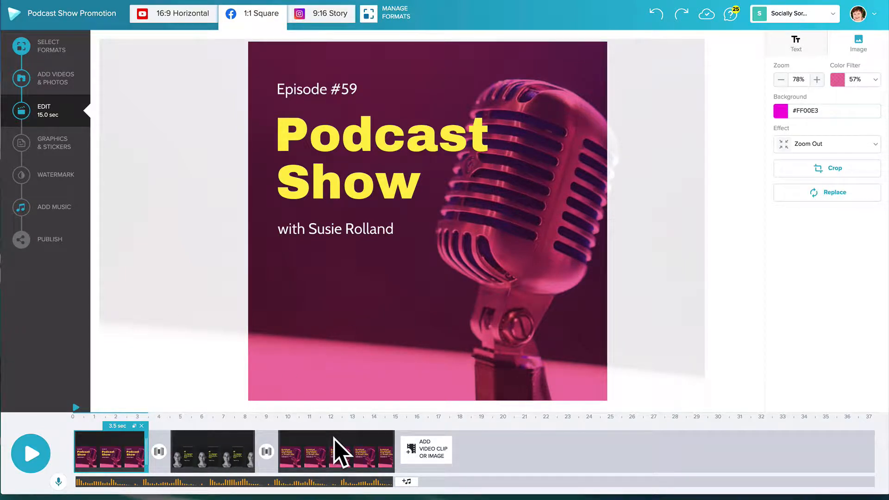
mouse_move(509, 299)
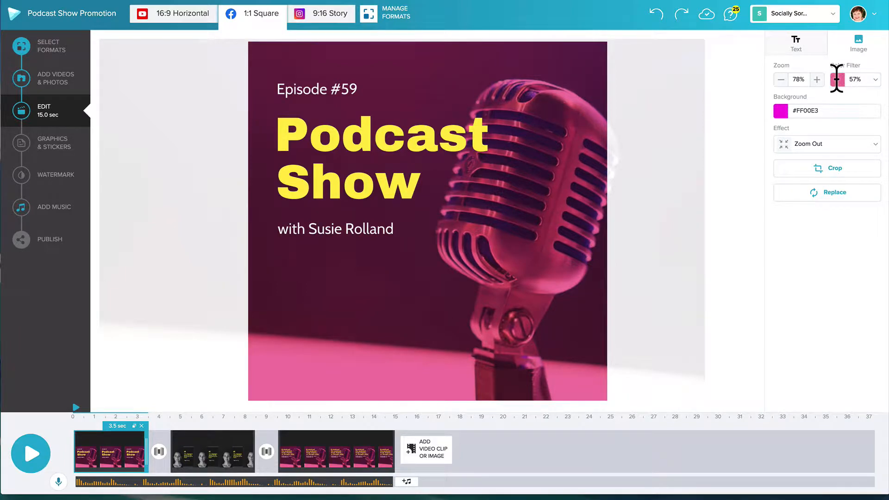
click(779, 110)
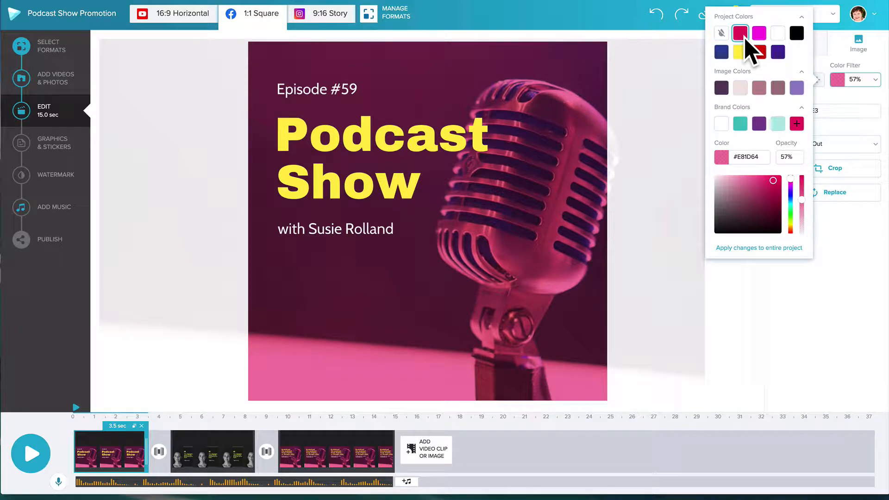
click(720, 51)
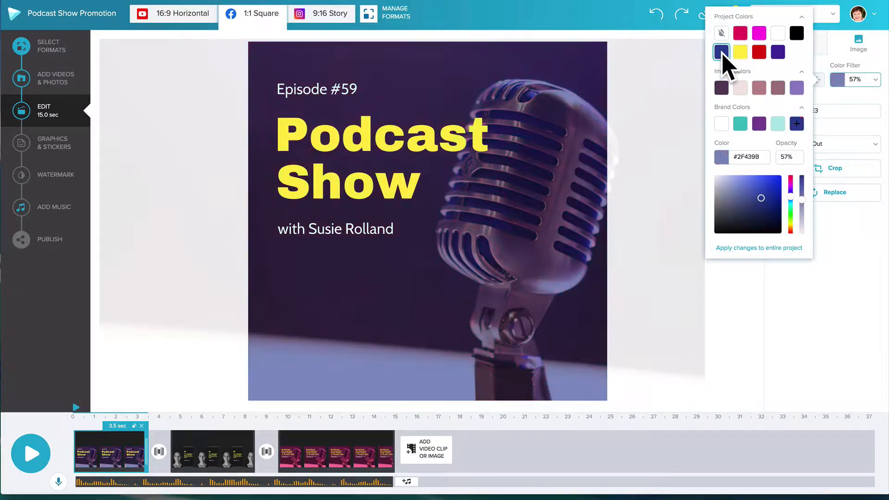
mouse_move(743, 54)
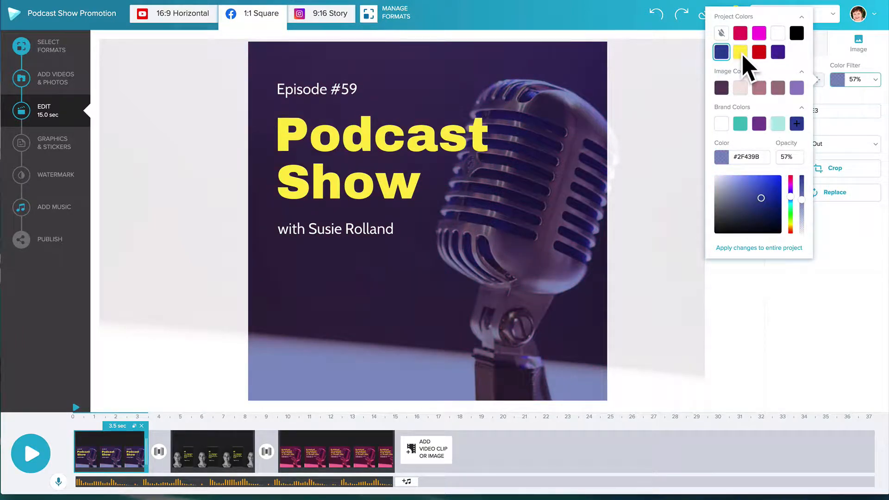
click(739, 33)
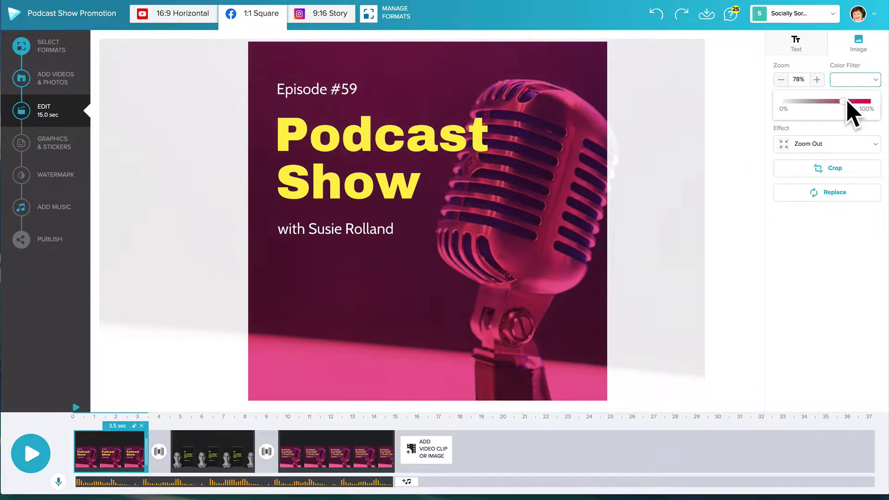
Adjust the pink filter opacity up to about 93%, down to 0%, then settle near 60%
drag(844, 101, 864, 101)
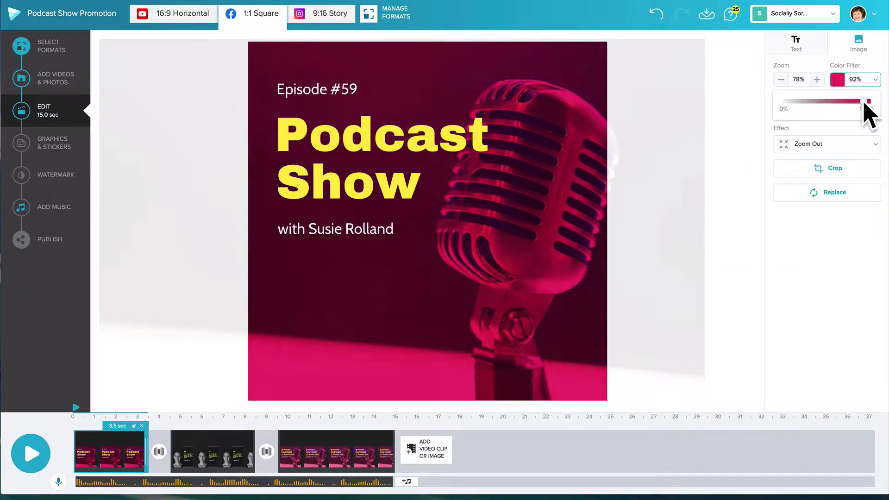
drag(862, 102, 865, 102)
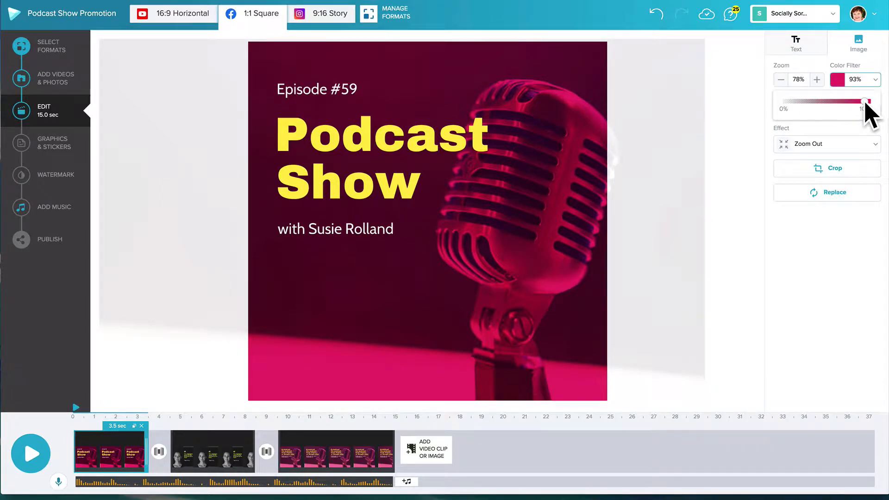
drag(862, 109, 843, 108)
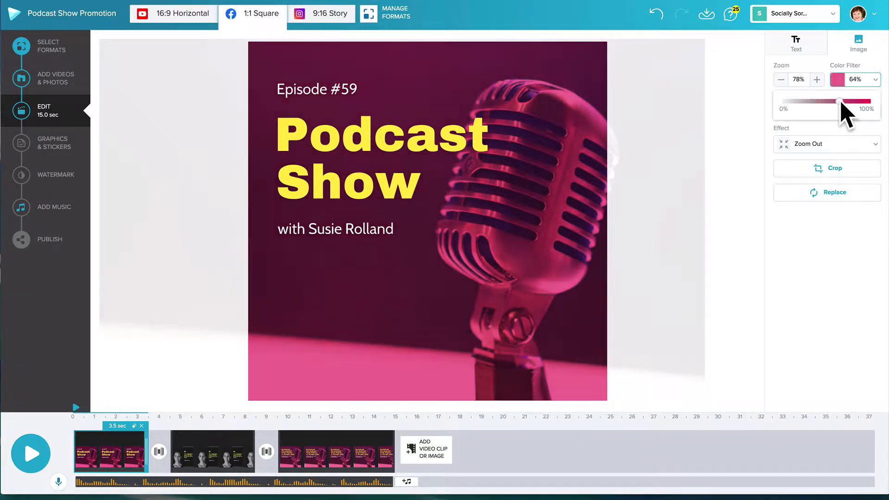
drag(844, 101, 833, 101)
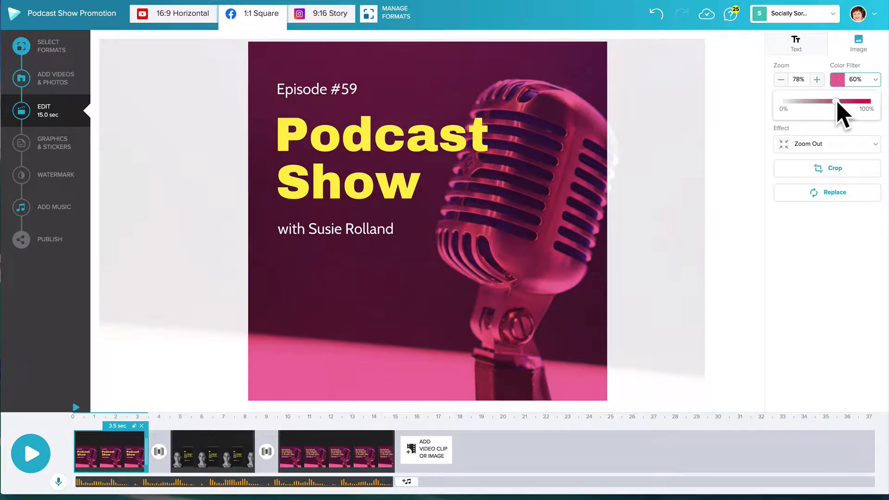
drag(836, 102, 787, 102)
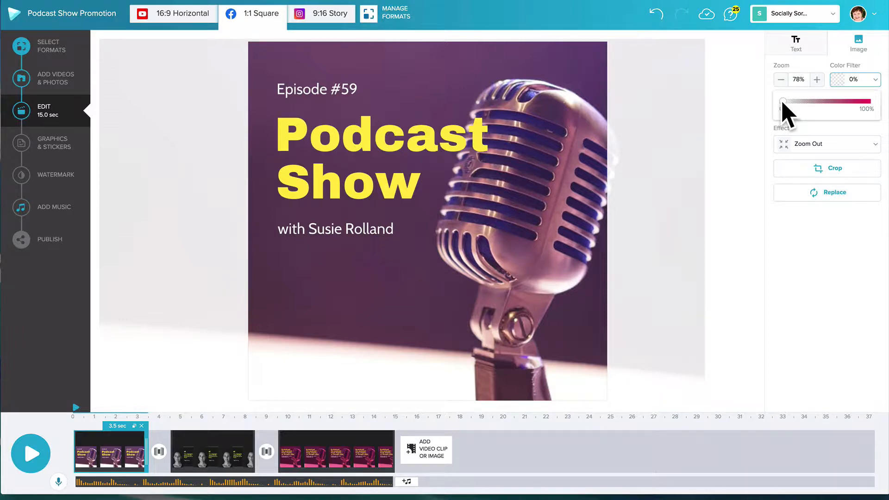
drag(783, 100, 831, 100)
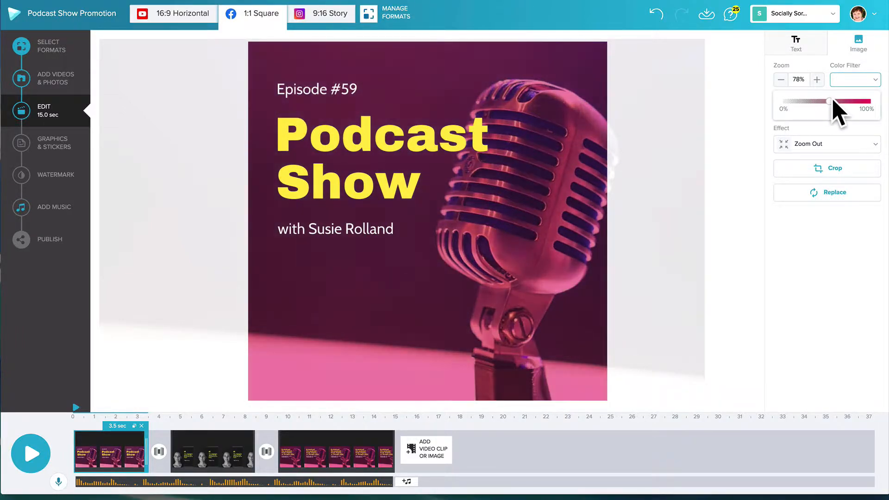
drag(830, 101, 836, 101)
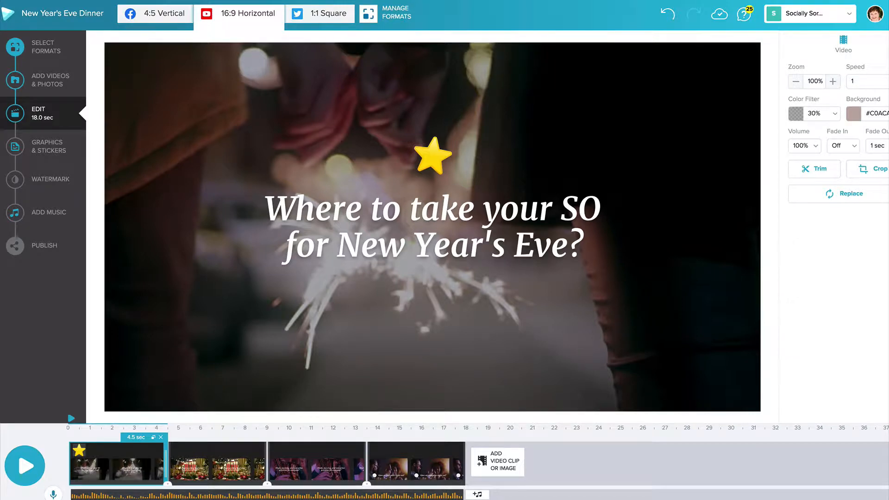
mouse_move(546, 317)
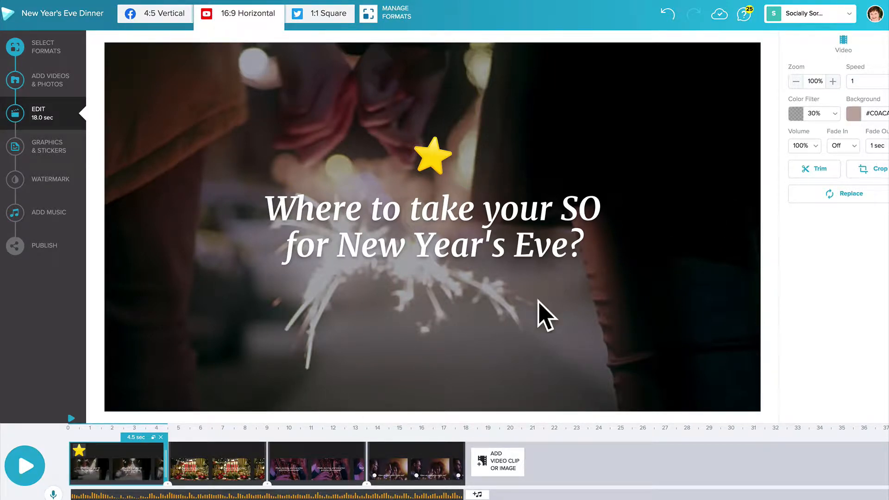
Apply a purple colour filter at 50% opacity to the opening sparkler clip
click(799, 113)
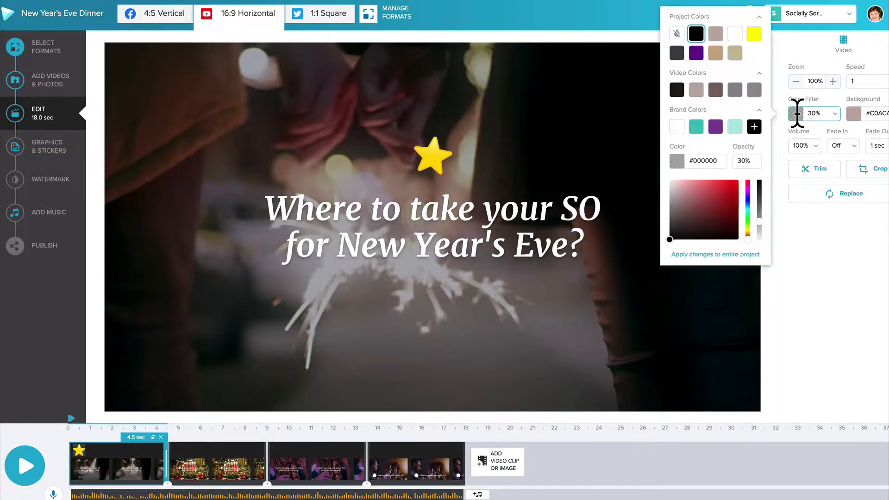
click(698, 162)
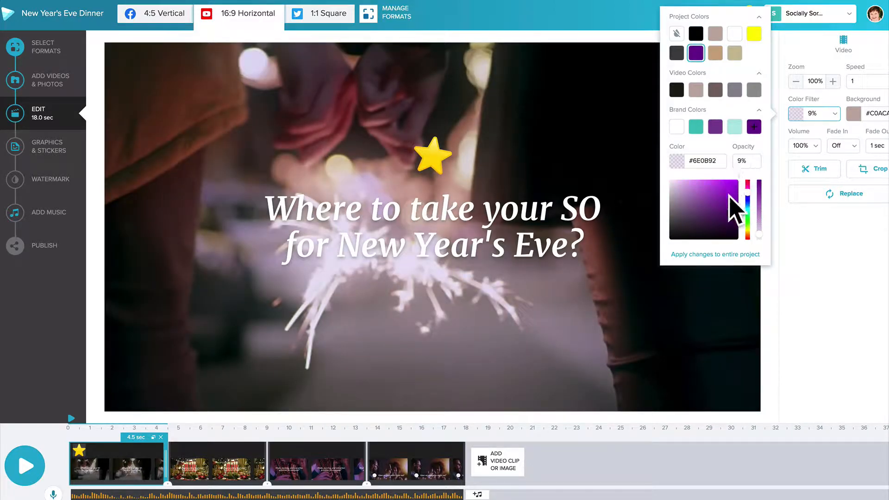
drag(731, 198, 731, 205)
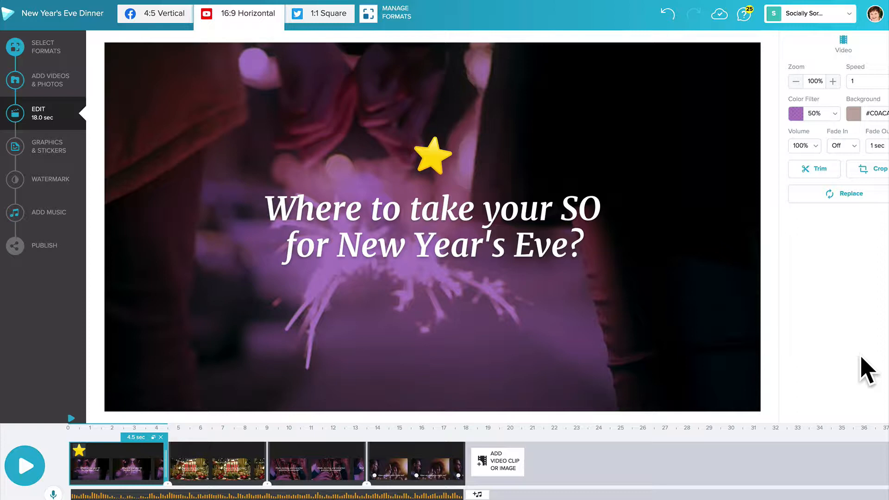
click(217, 462)
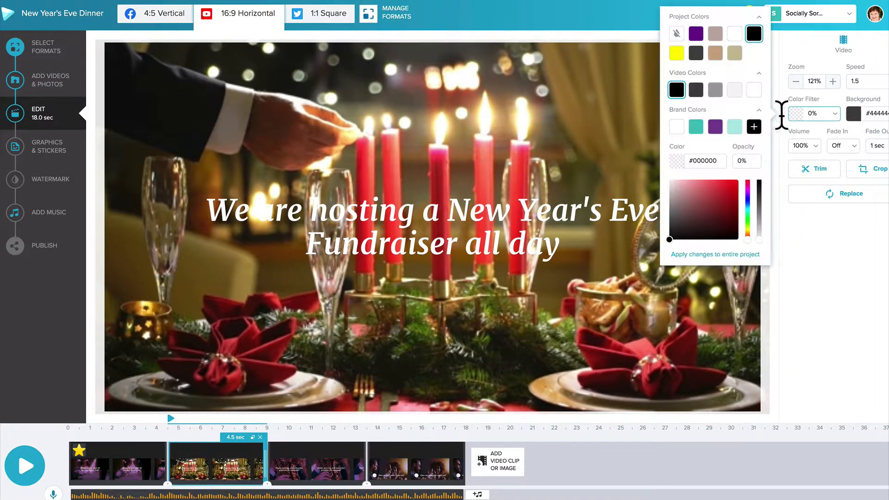
Set the candle-lit dinner clip's filter to hex 6E0B92 at 50%, then move to the saxophone clip
click(704, 160)
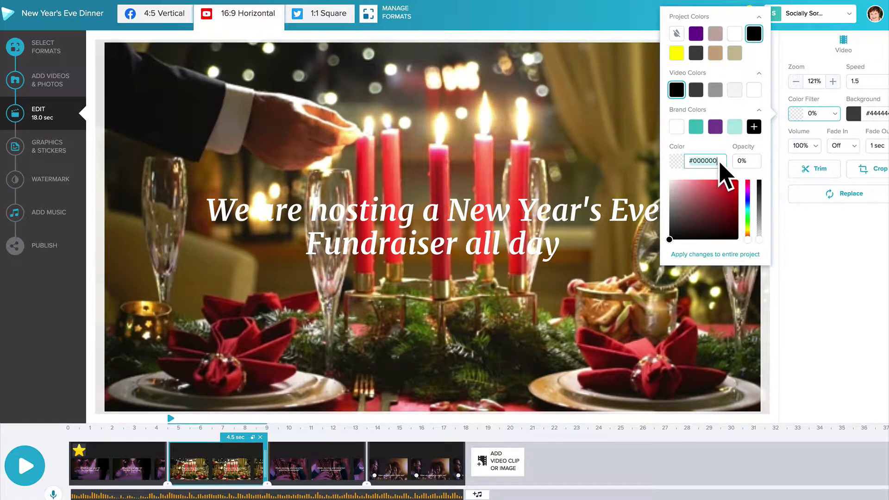
text(6E0B92)
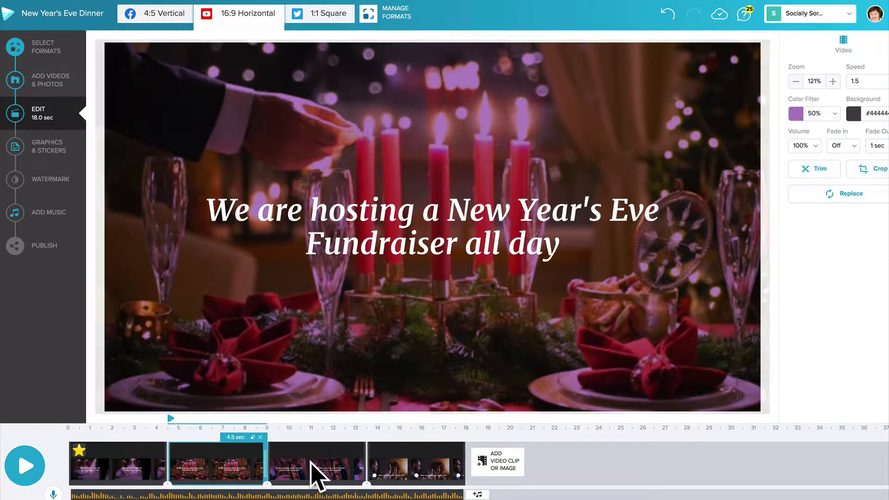
click(315, 462)
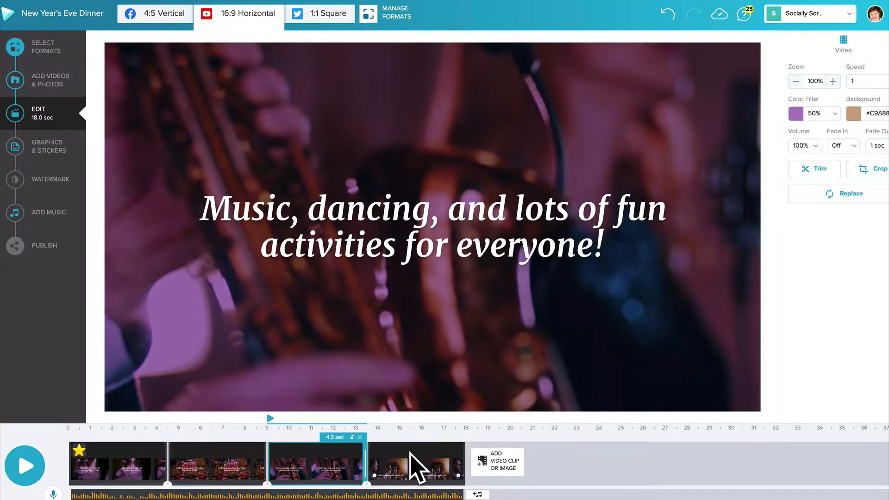
click(24, 466)
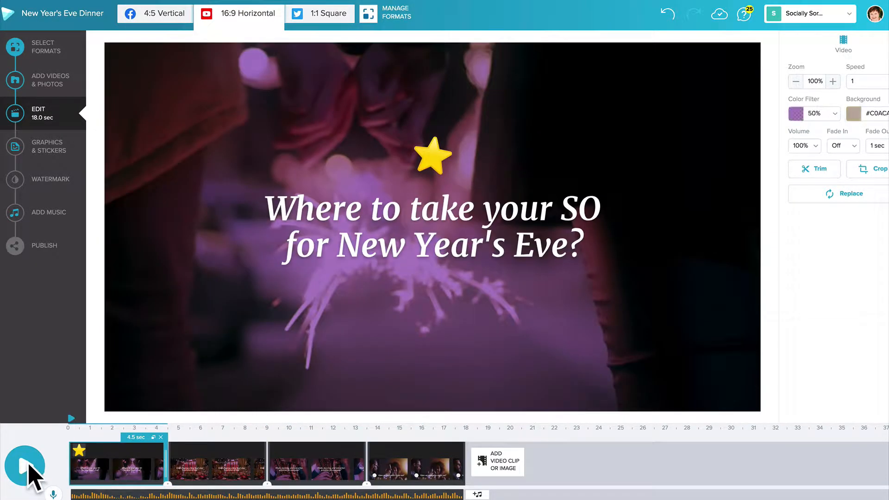
click(24, 465)
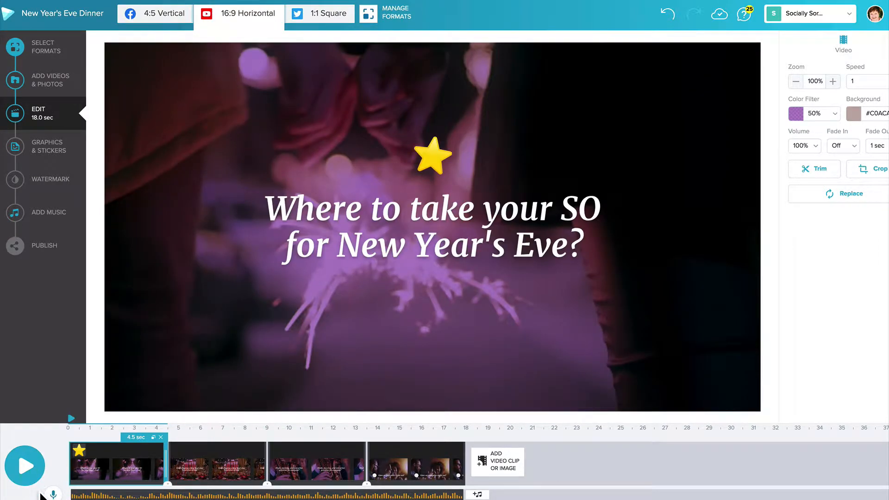
mouse_move(34, 496)
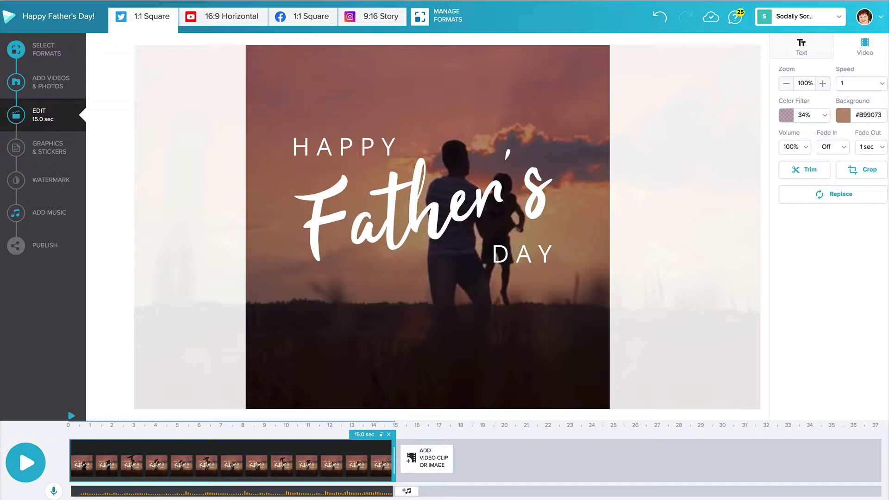
mouse_move(540, 94)
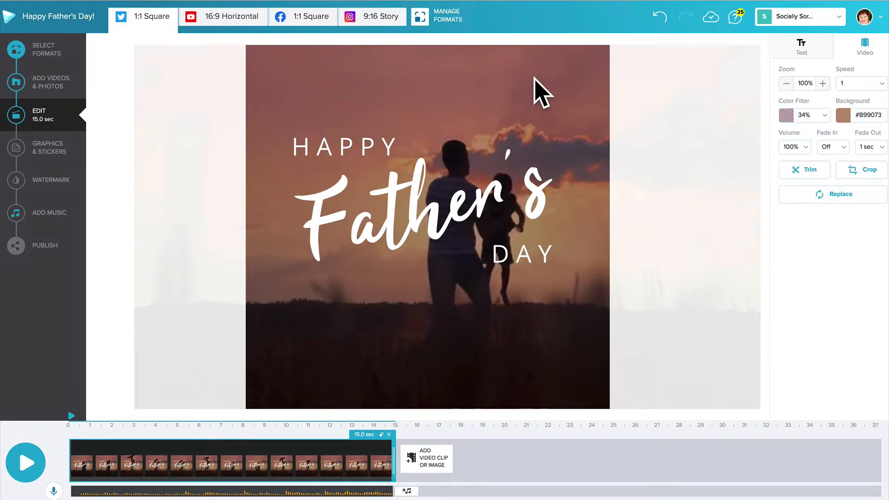
click(789, 116)
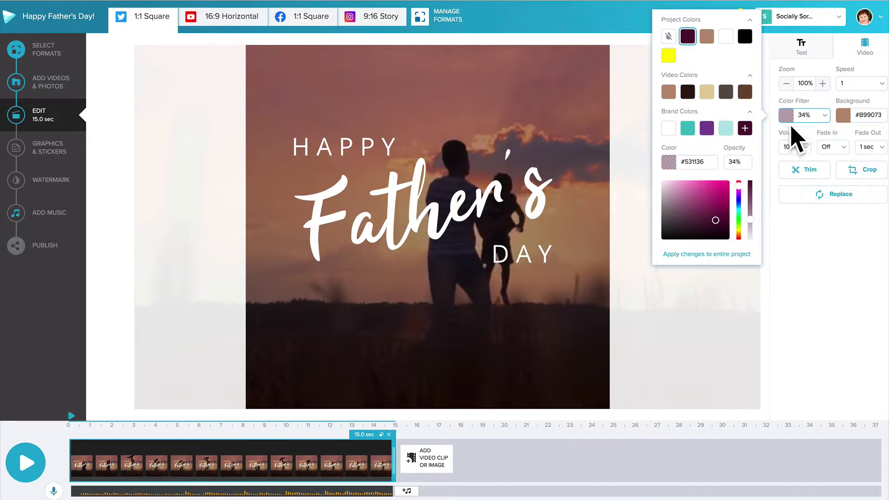
click(668, 36)
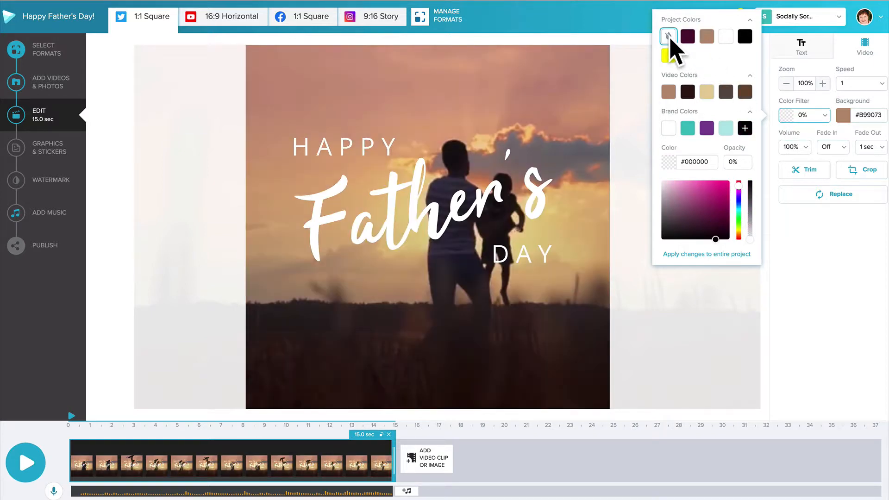
click(687, 36)
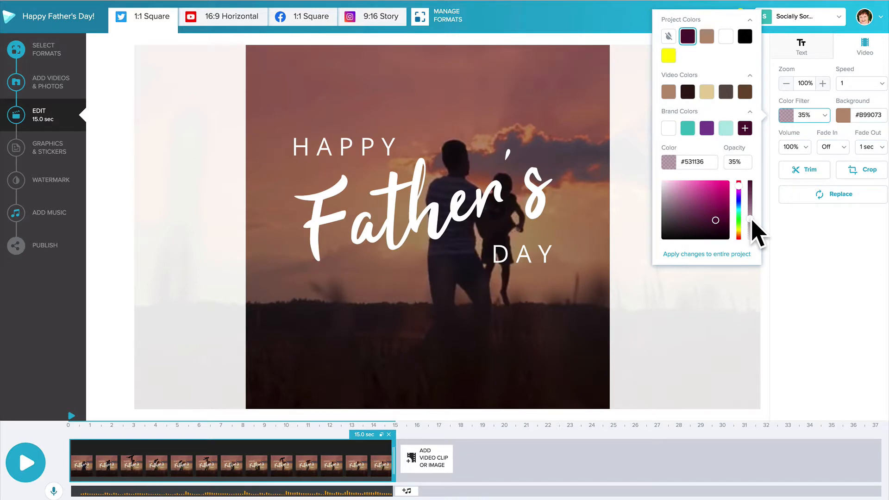
drag(744, 216, 744, 221)
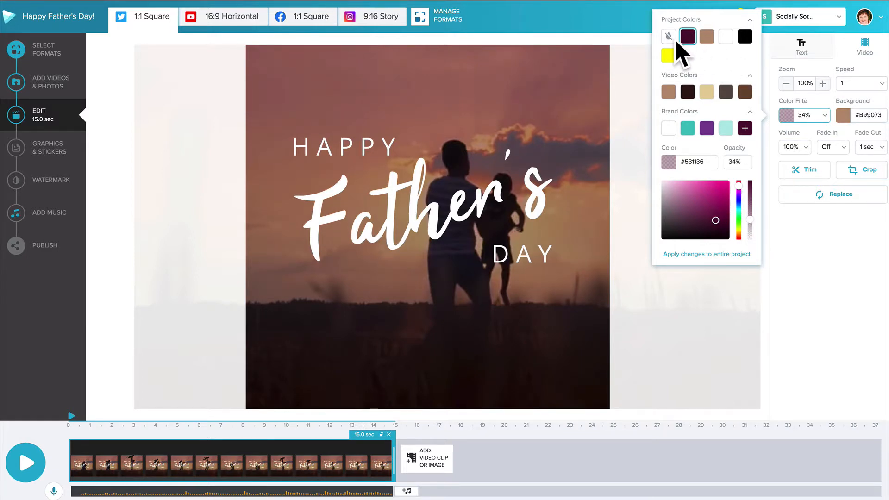
mouse_move(715, 208)
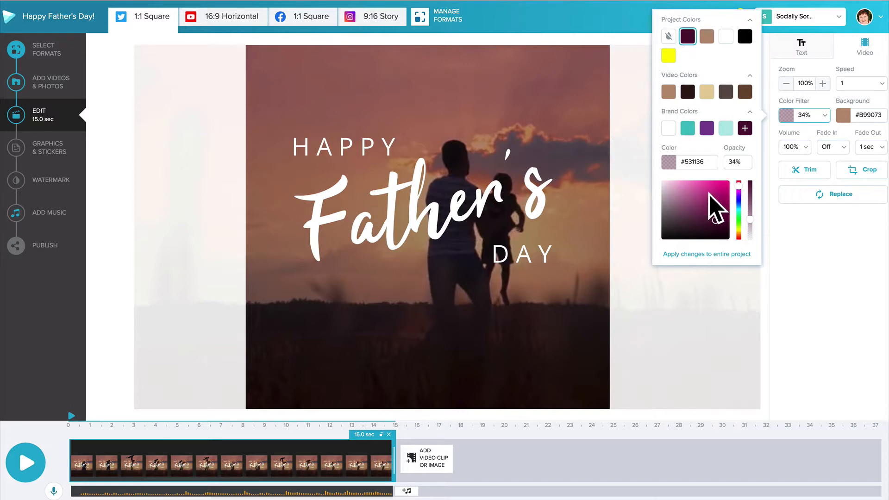